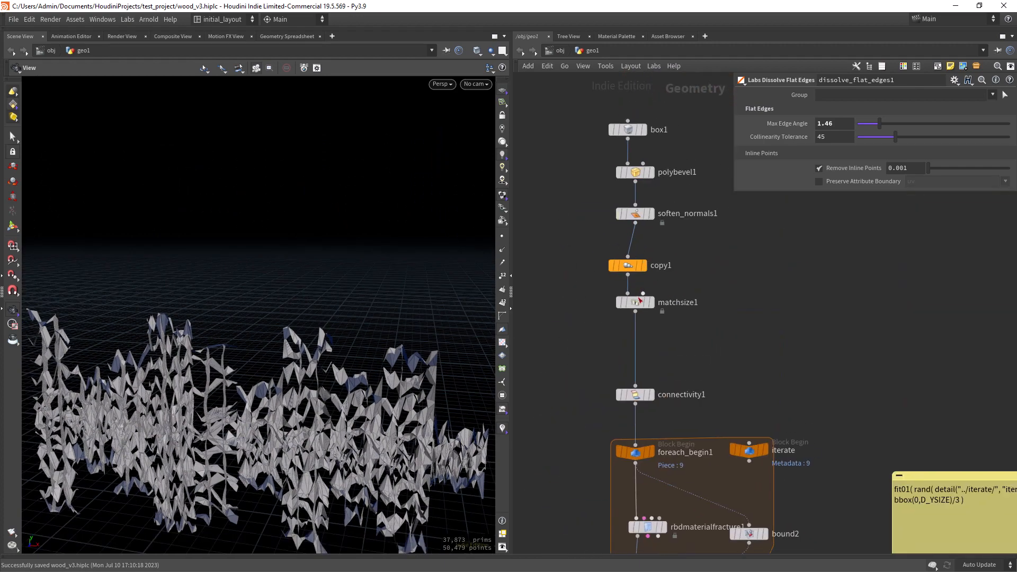
- Display matchsize1's plain plank wall, then blast1's separated jagged plank pieces below foreach_end1
click(635, 302)
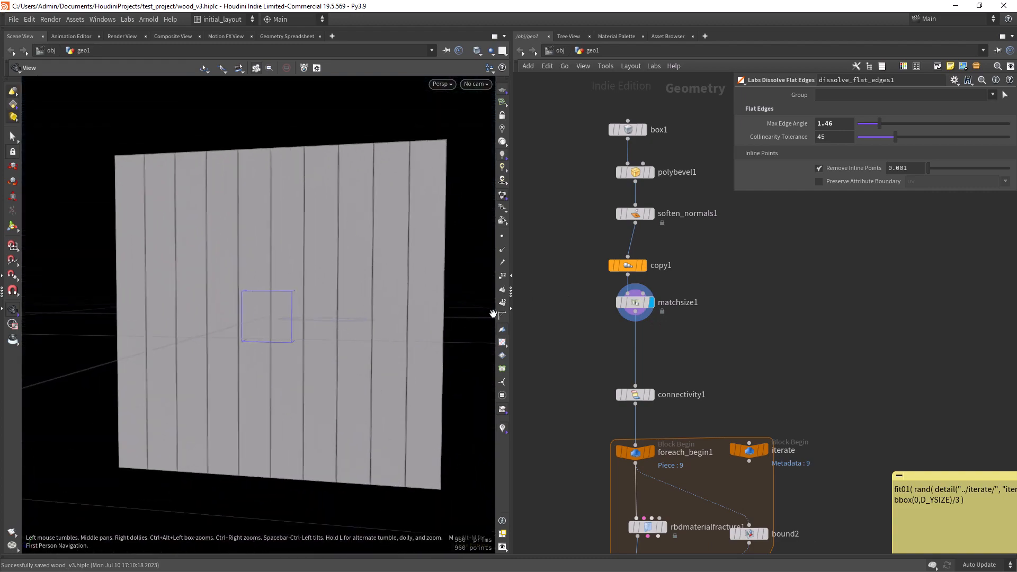
scroll(down, 3)
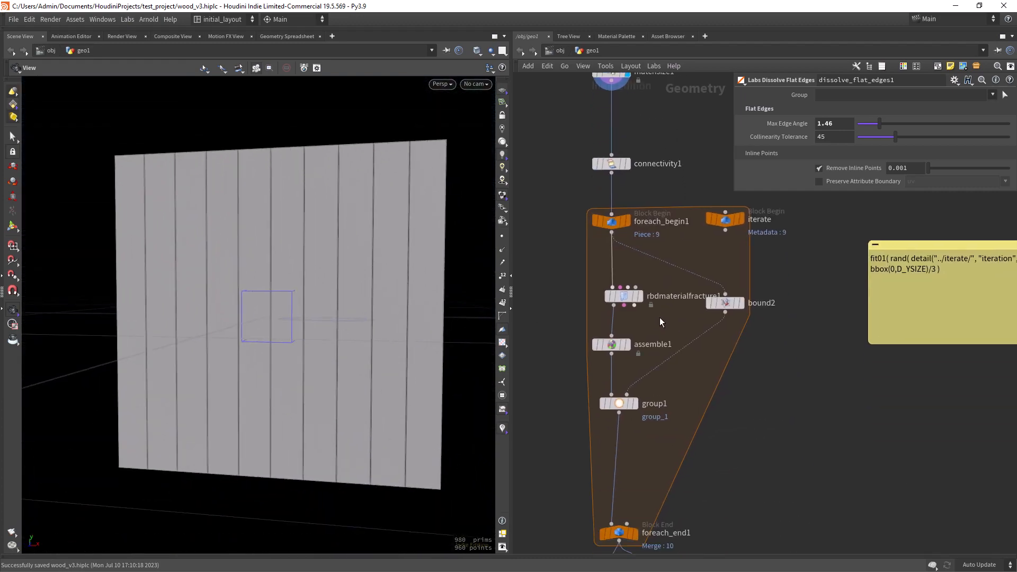
scroll(down, 3)
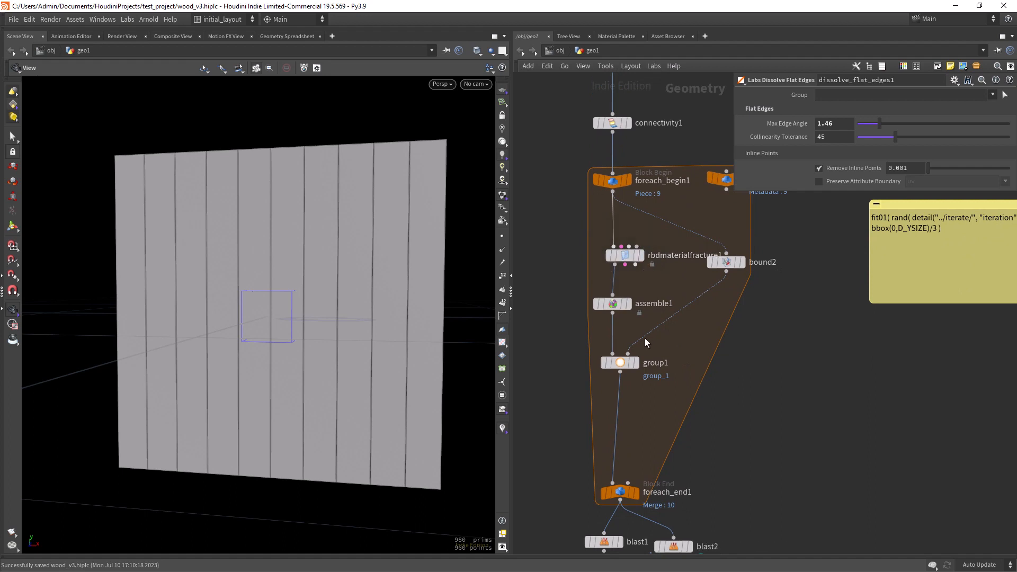
click(620, 362)
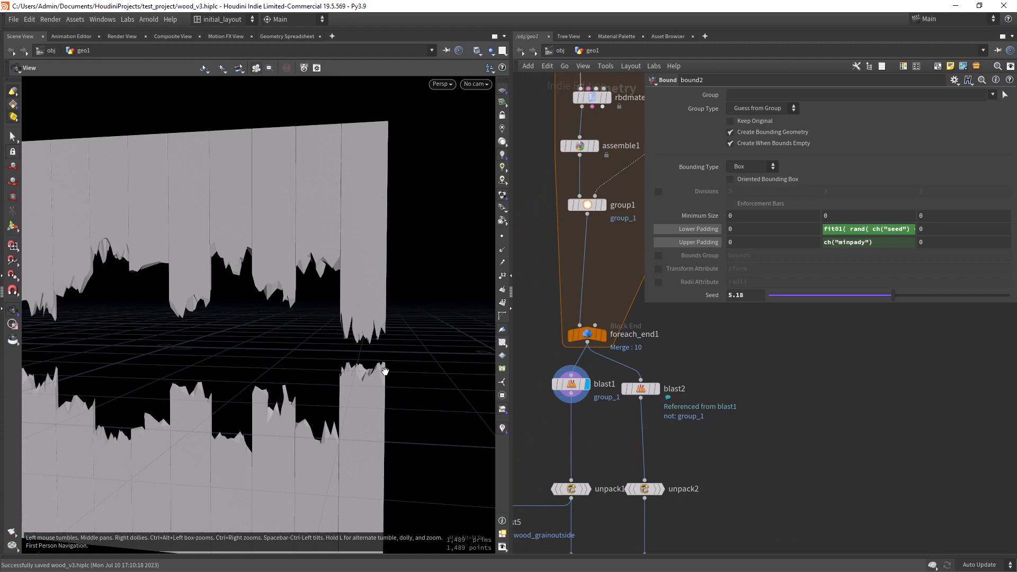
drag(385, 370, 393, 339)
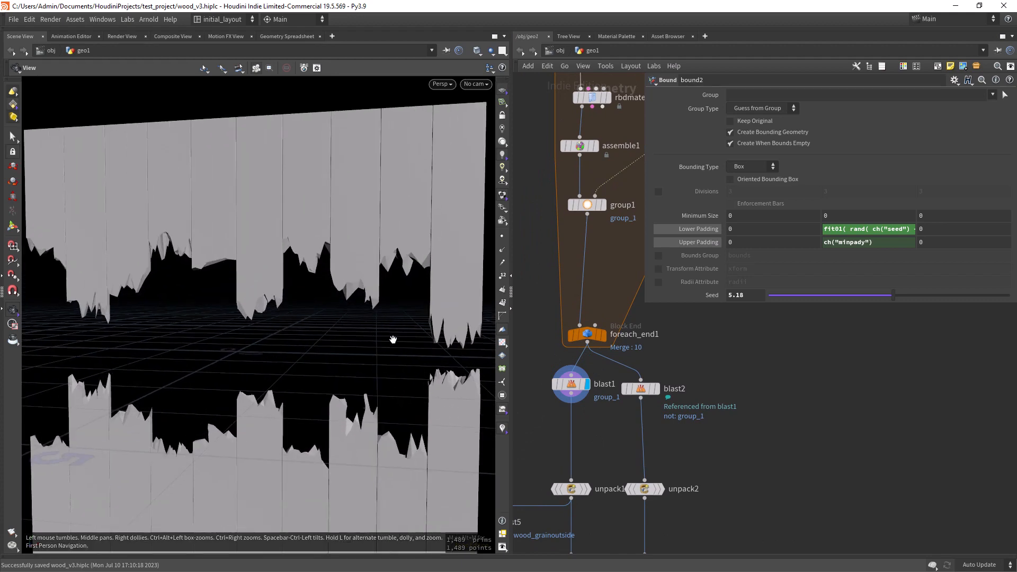
drag(392, 339, 354, 315)
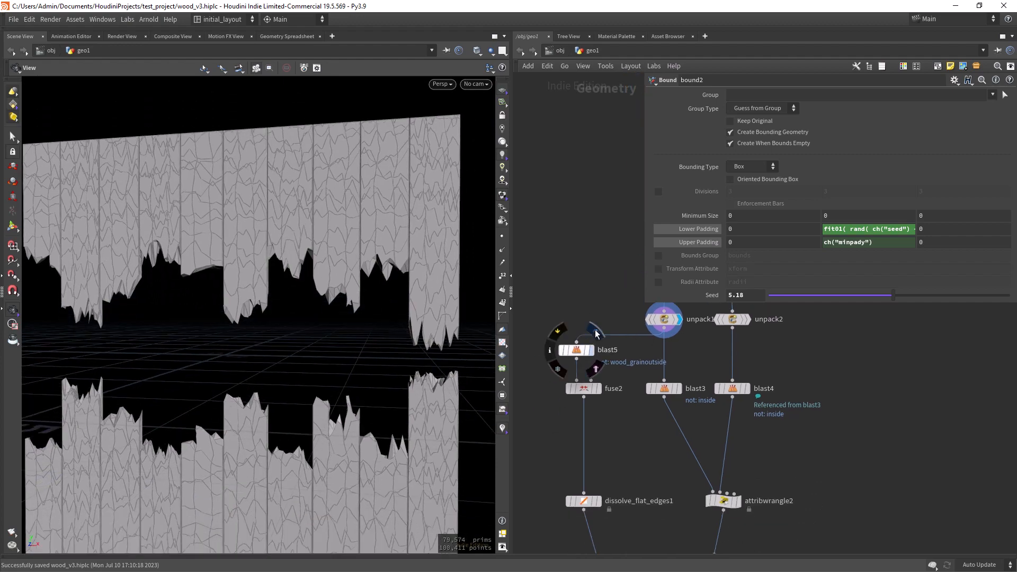
- Display unpack1's planks filtered by blast5 to wood_grainoutside and inspect the jagged edges
click(577, 349)
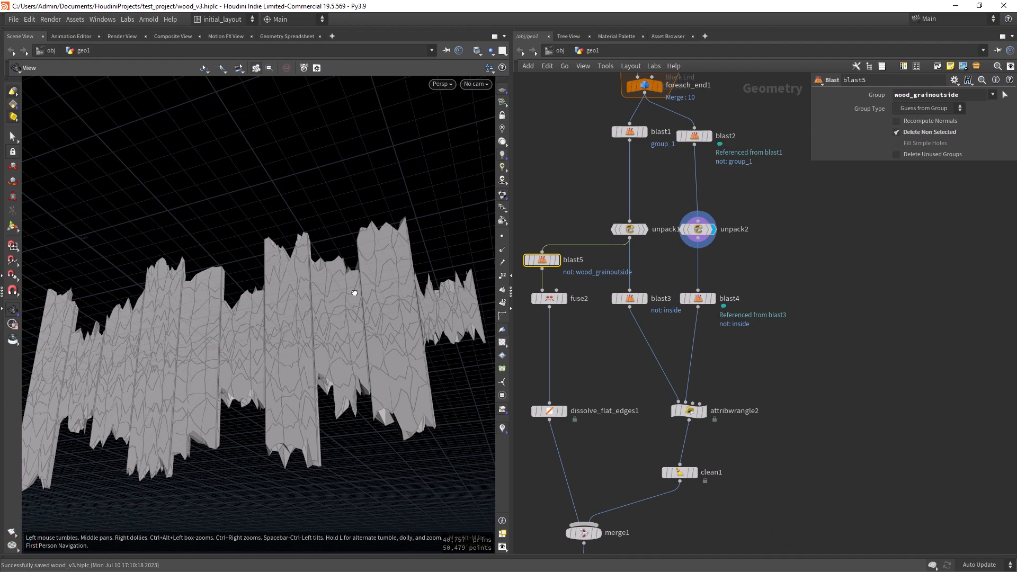
drag(354, 293, 340, 333)
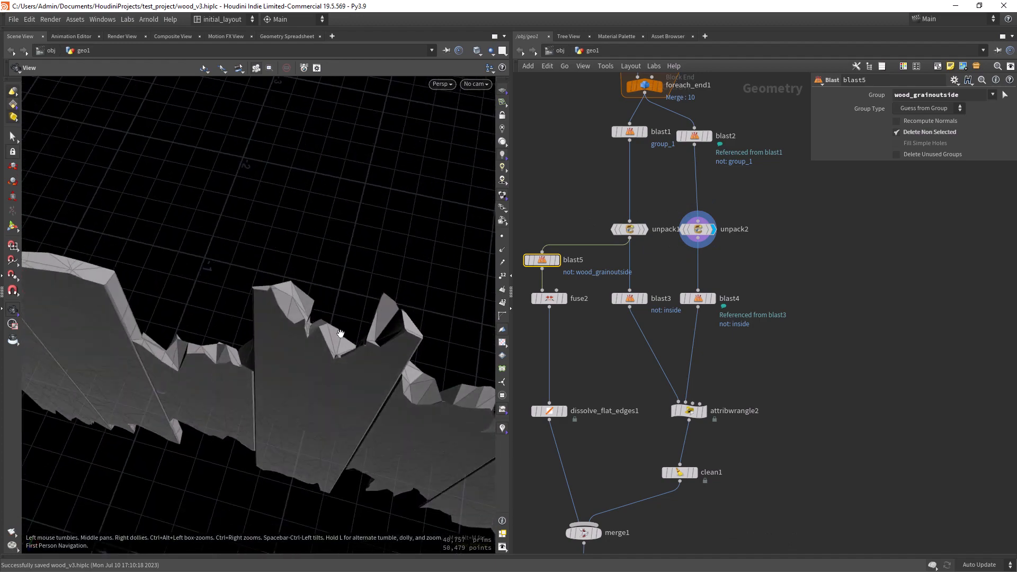
mouse_move(419, 303)
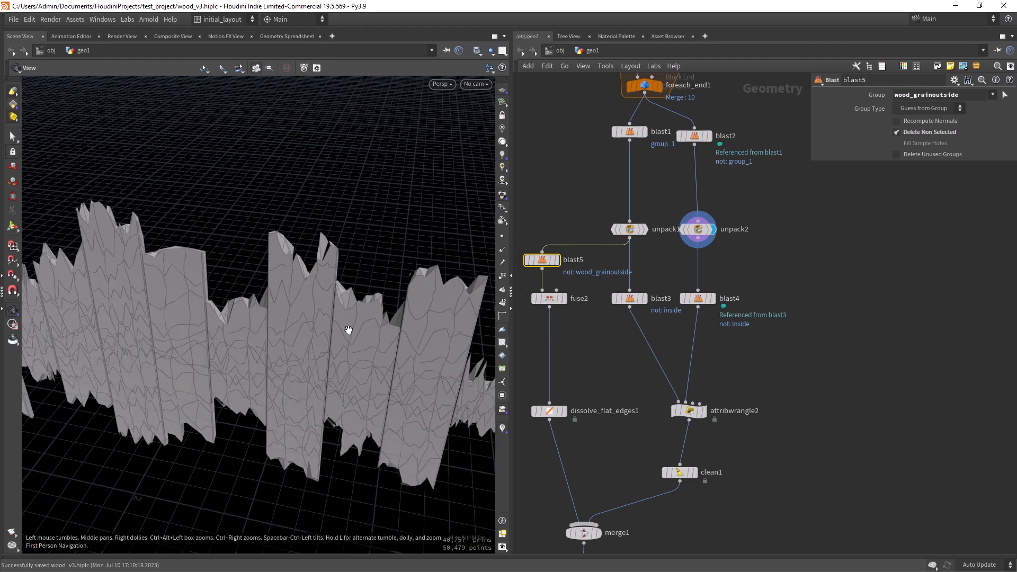
- Select blast3 with Group 'inside' and display its isolated inside fragments
click(629, 299)
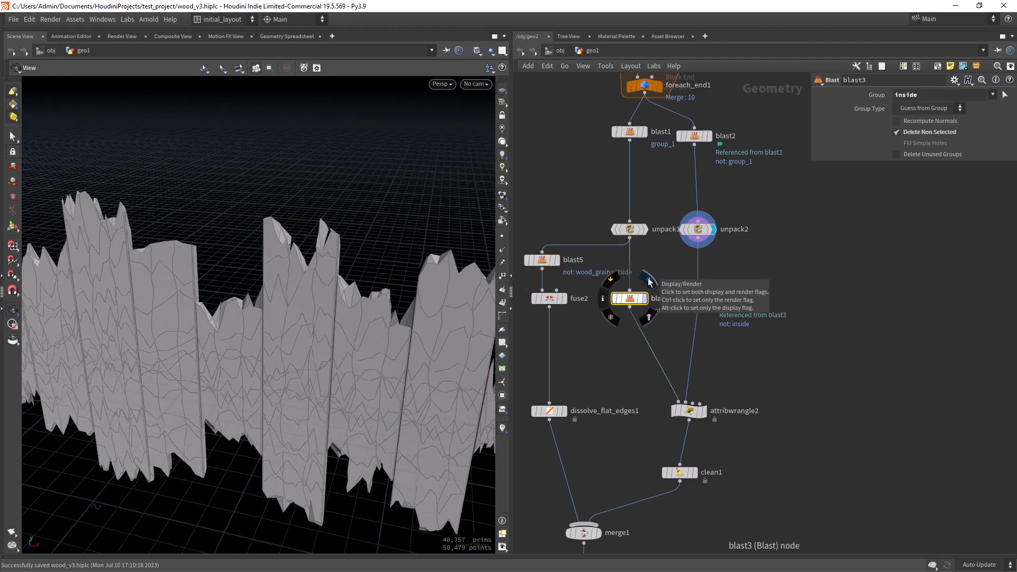
click(642, 298)
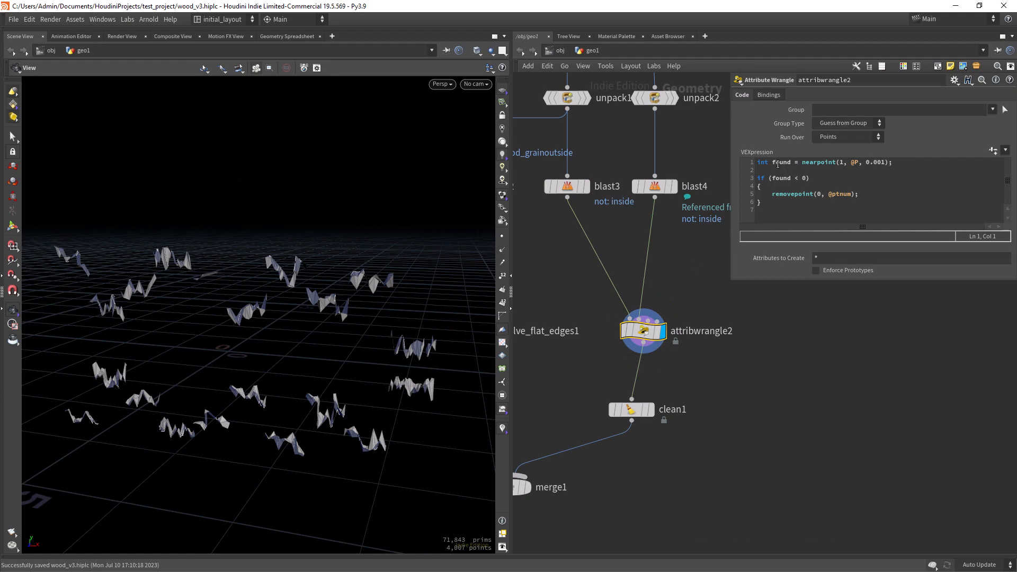
- Review attribwrangle2's nearpoint/removepoint VEX and inspect the remaining inner fragments
double_click(874, 162)
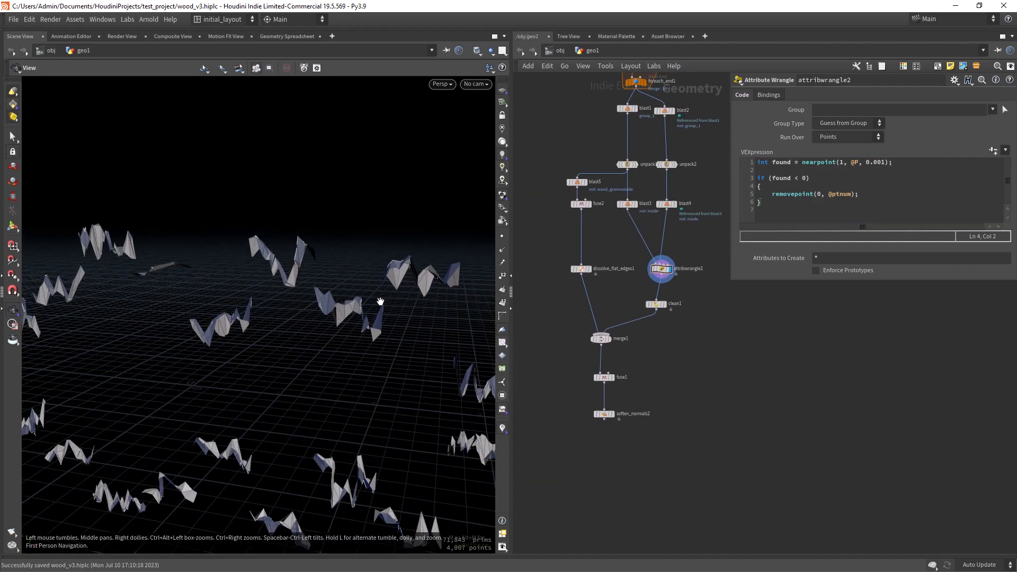
drag(380, 300, 377, 361)
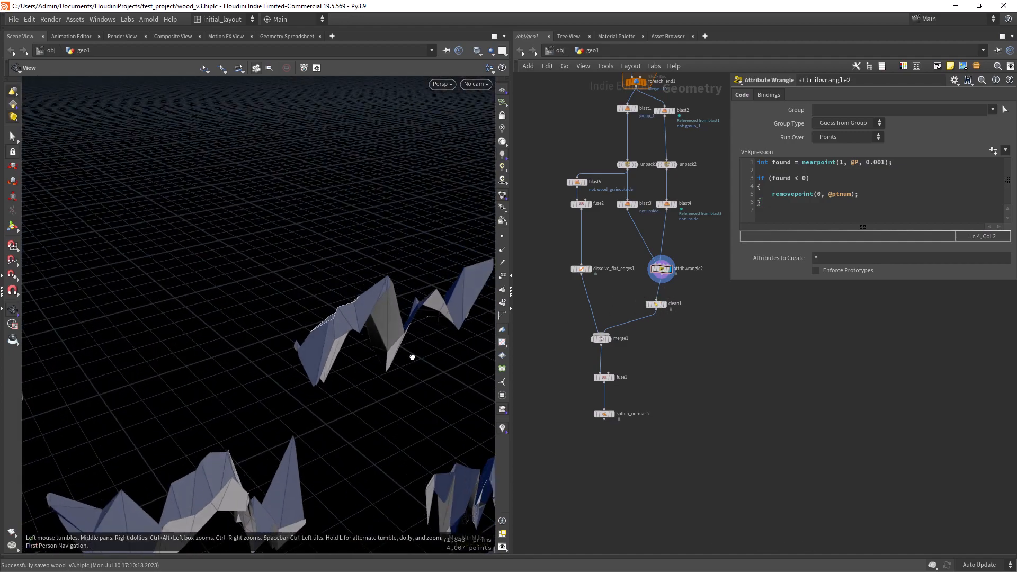
drag(412, 356, 360, 361)
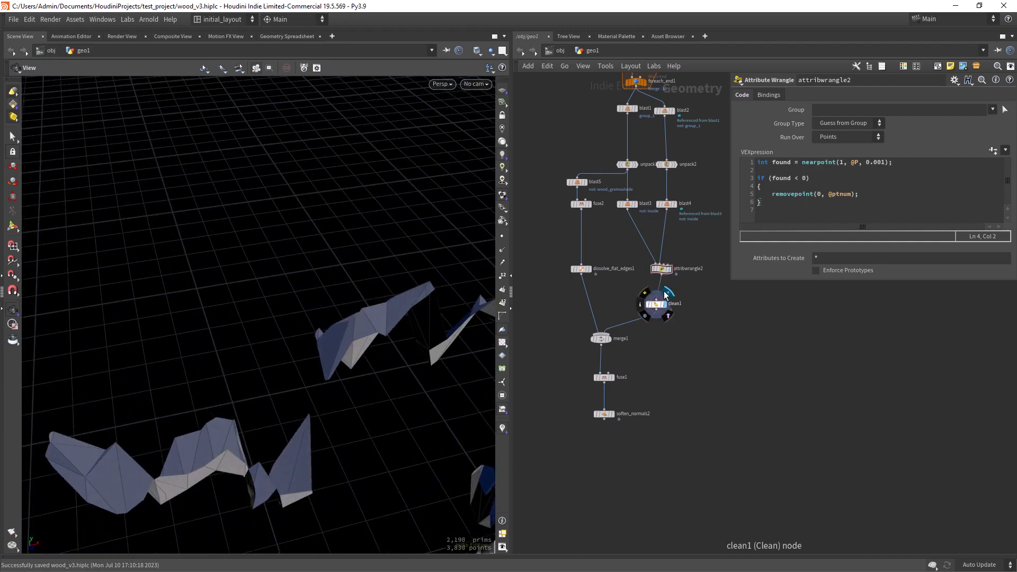
- Display clean1's fragments, then dissolve_flat_edges1's planks, inspecting where they meet
click(656, 303)
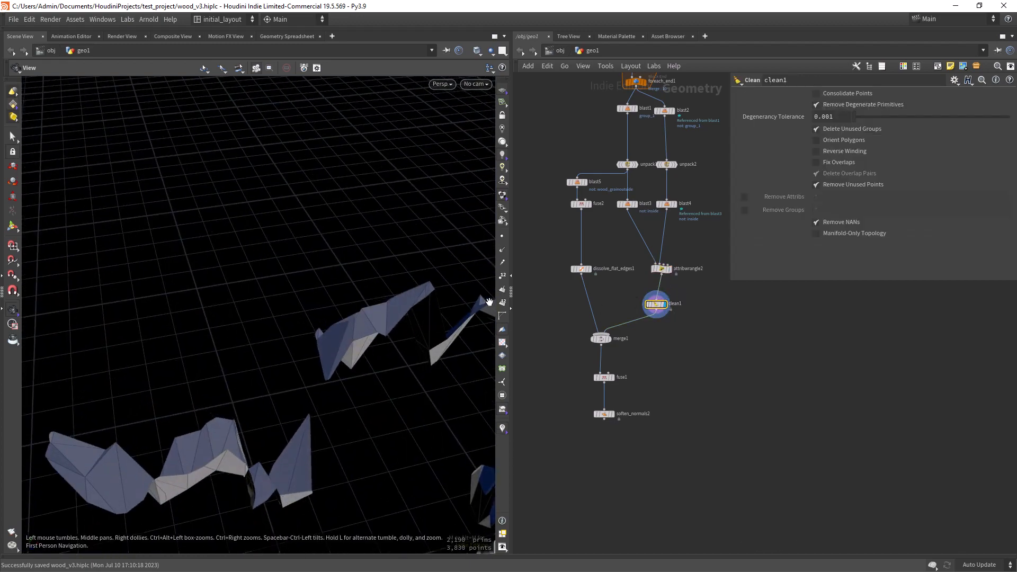
click(594, 273)
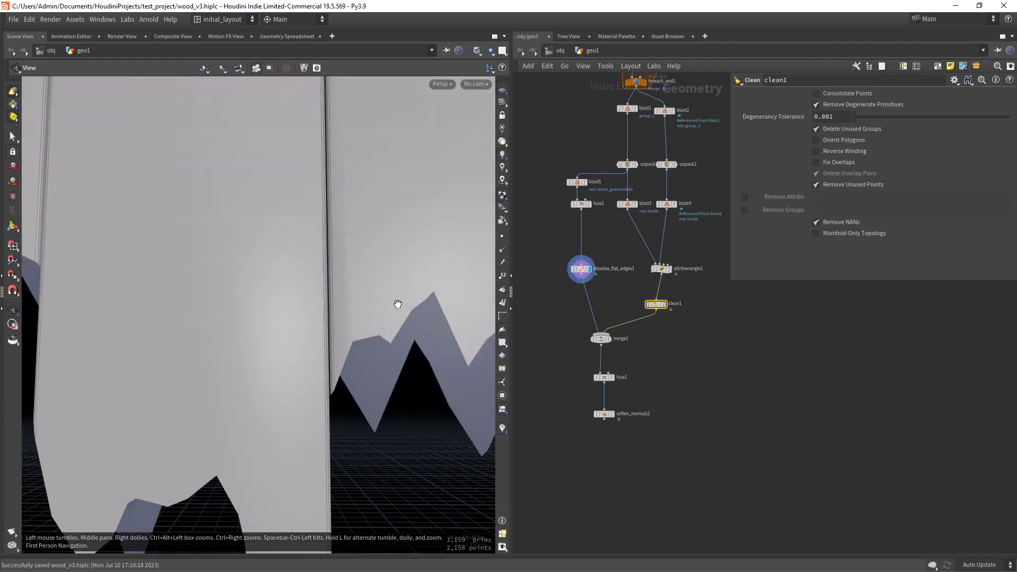
drag(397, 304, 342, 327)
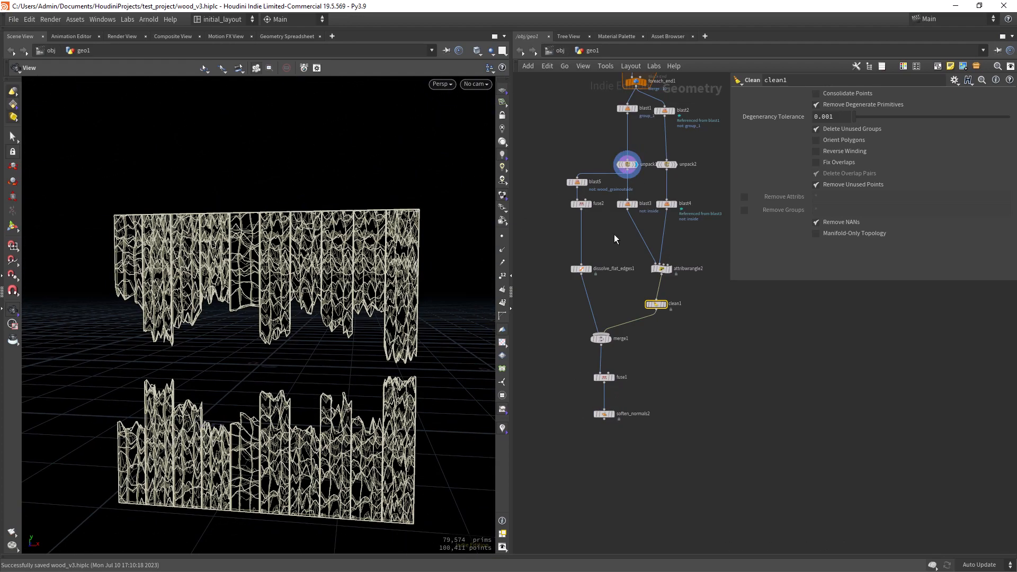
- Display soften_normals2's final fused planks and orbit out to view the whole wall
click(604, 413)
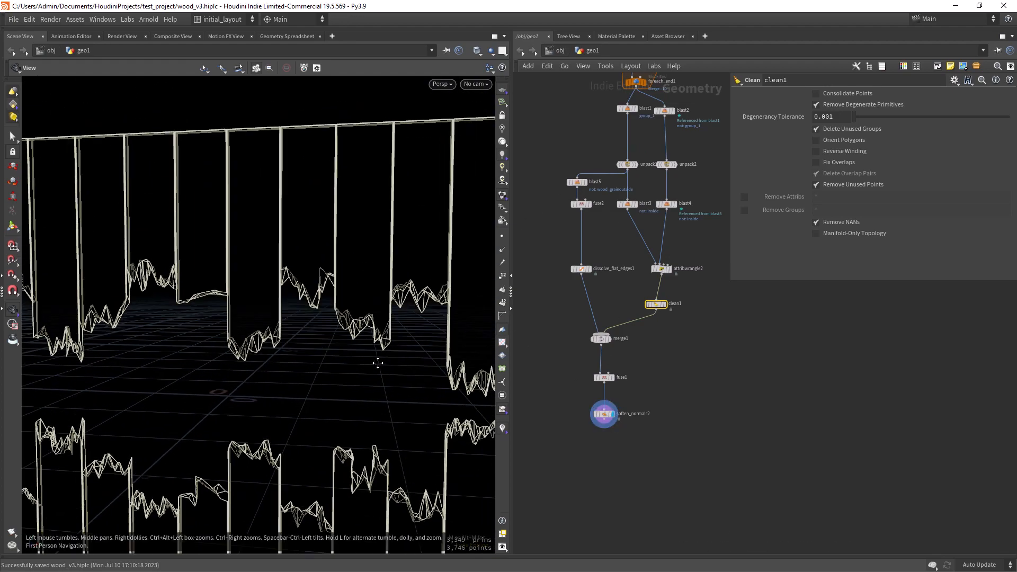
drag(376, 362, 356, 287)
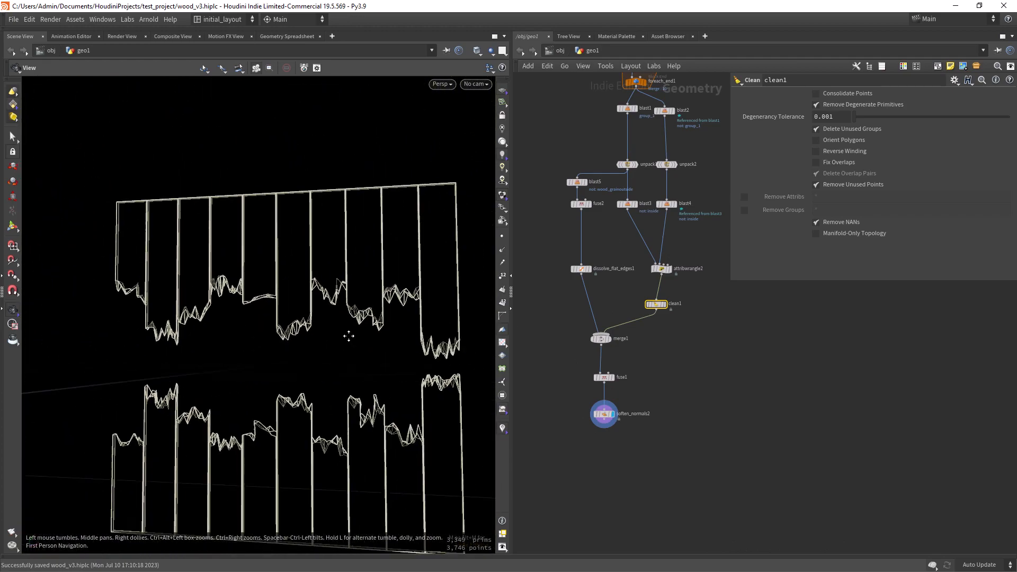
drag(348, 336, 328, 308)
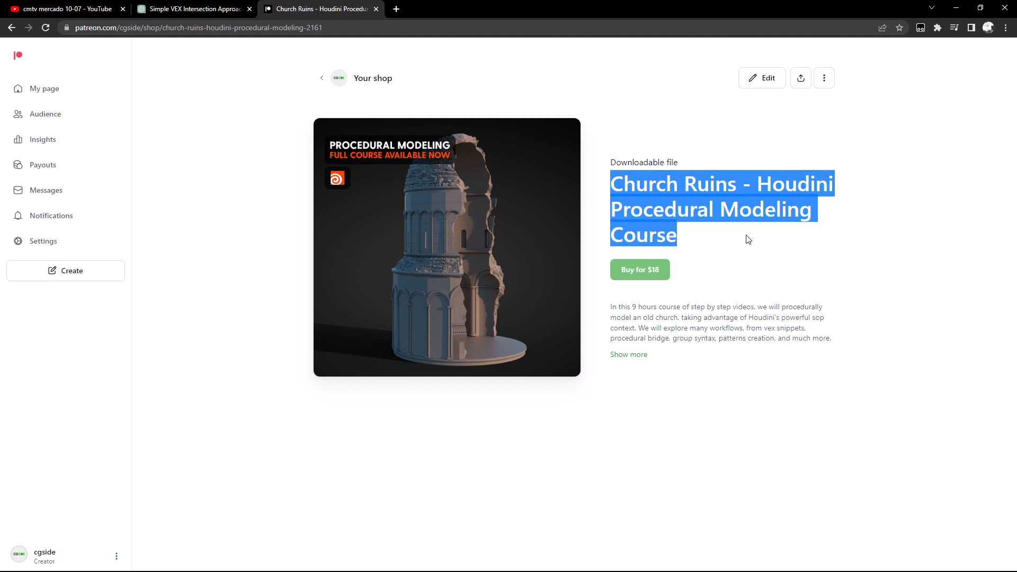
click(713, 237)
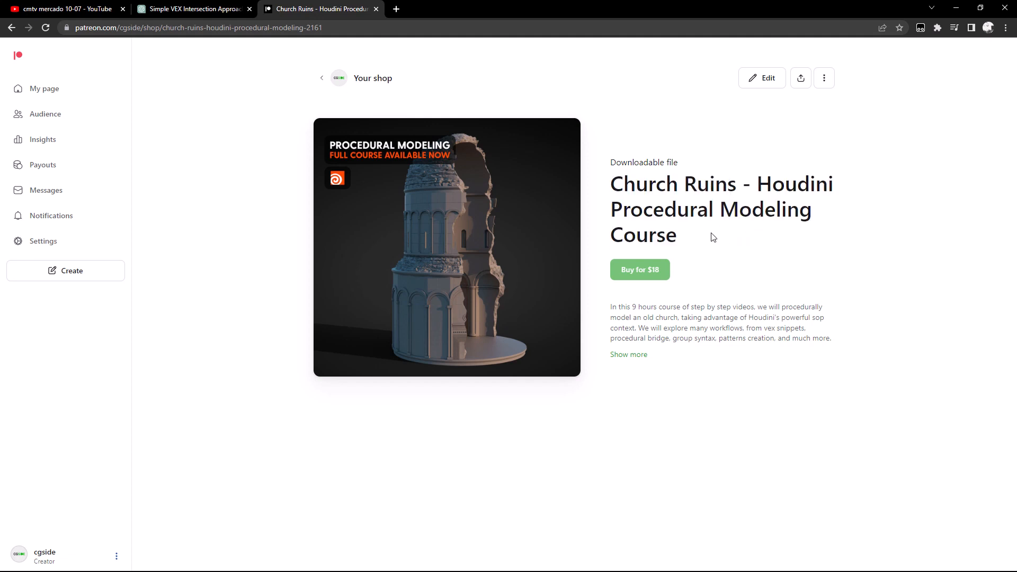
mouse_move(384, 103)
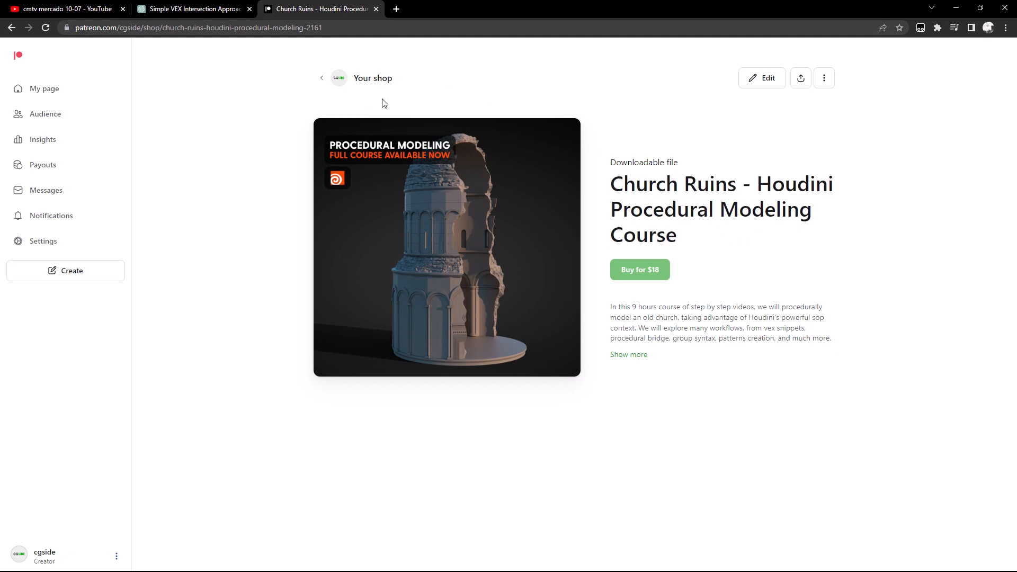
mouse_move(627, 194)
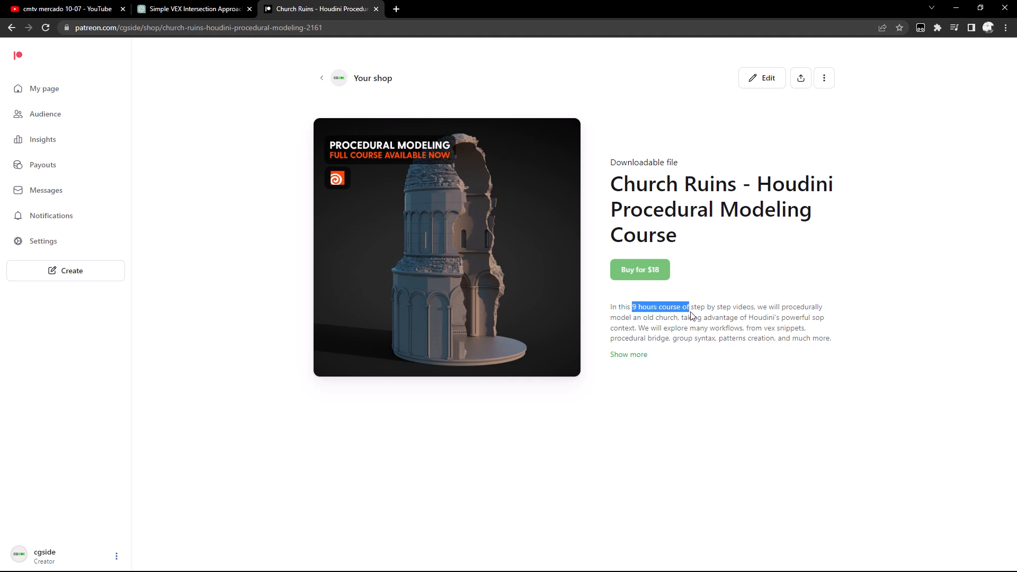
click(720, 307)
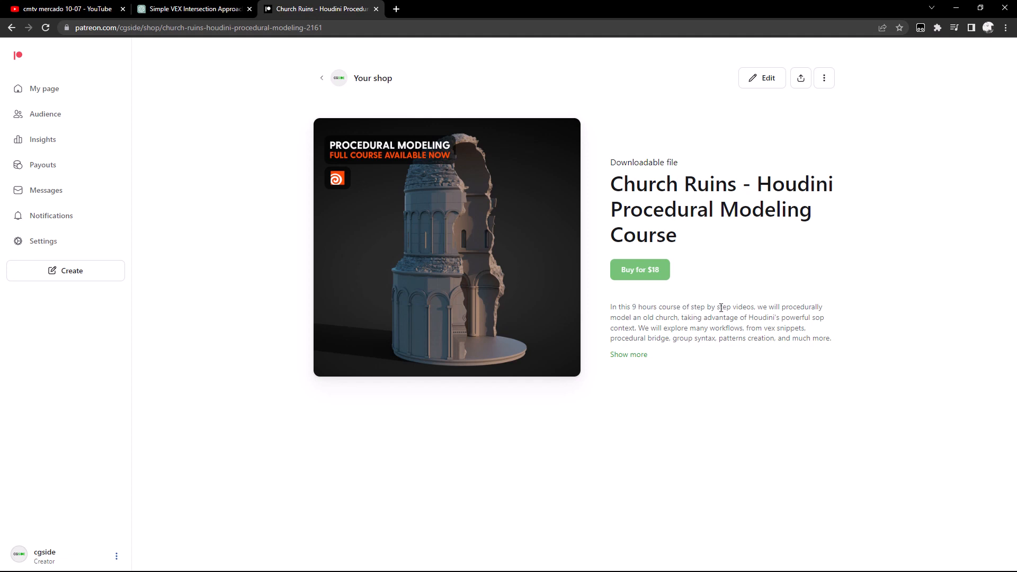
mouse_move(683, 317)
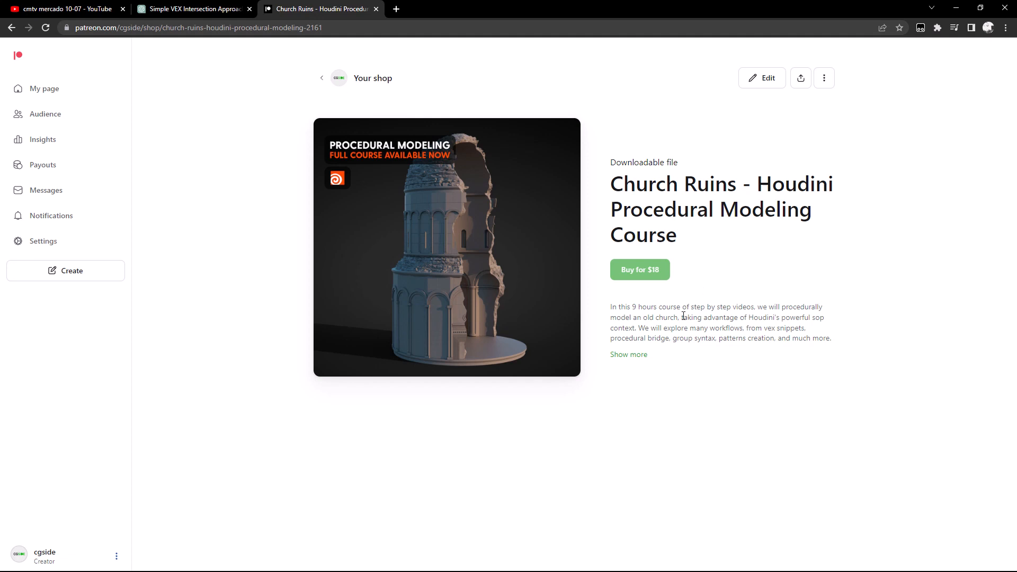
mouse_move(685, 306)
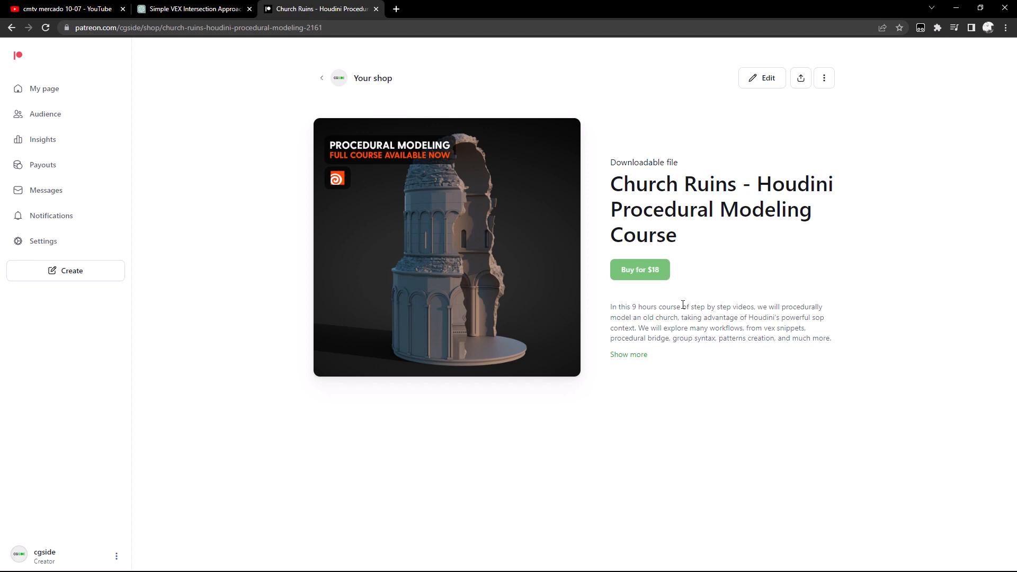
mouse_move(597, 143)
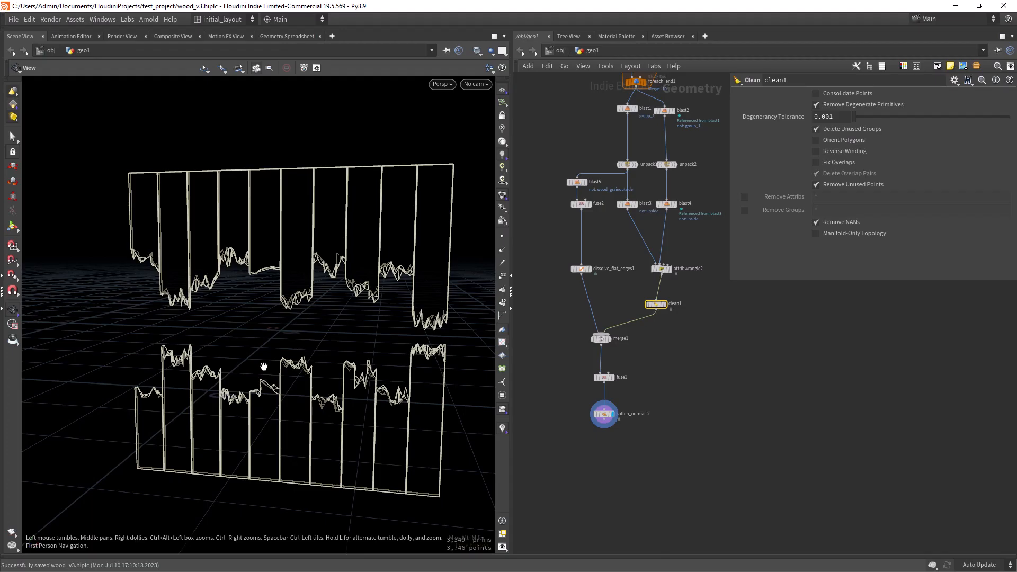
drag(263, 367, 328, 322)
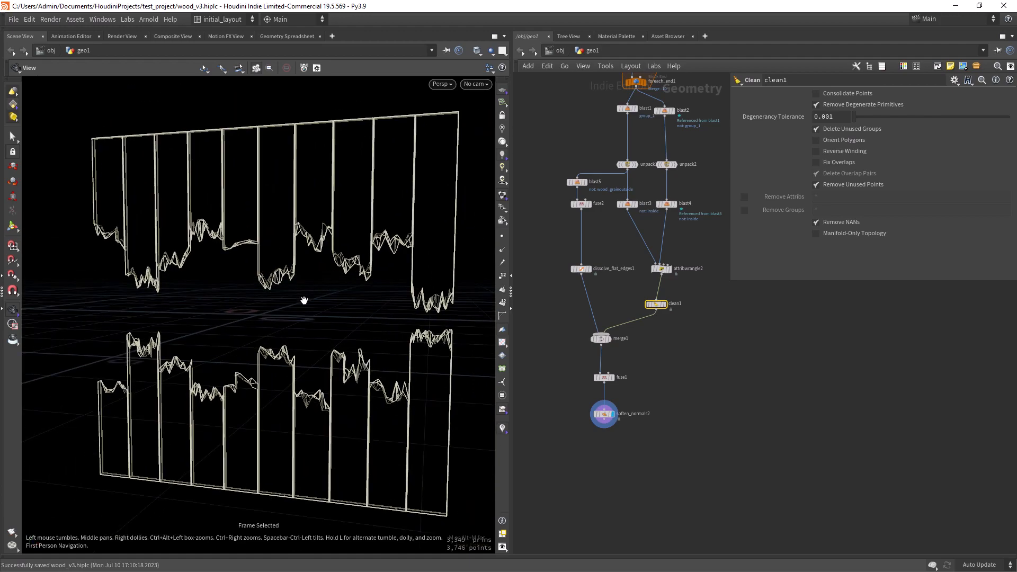
drag(304, 299, 315, 307)
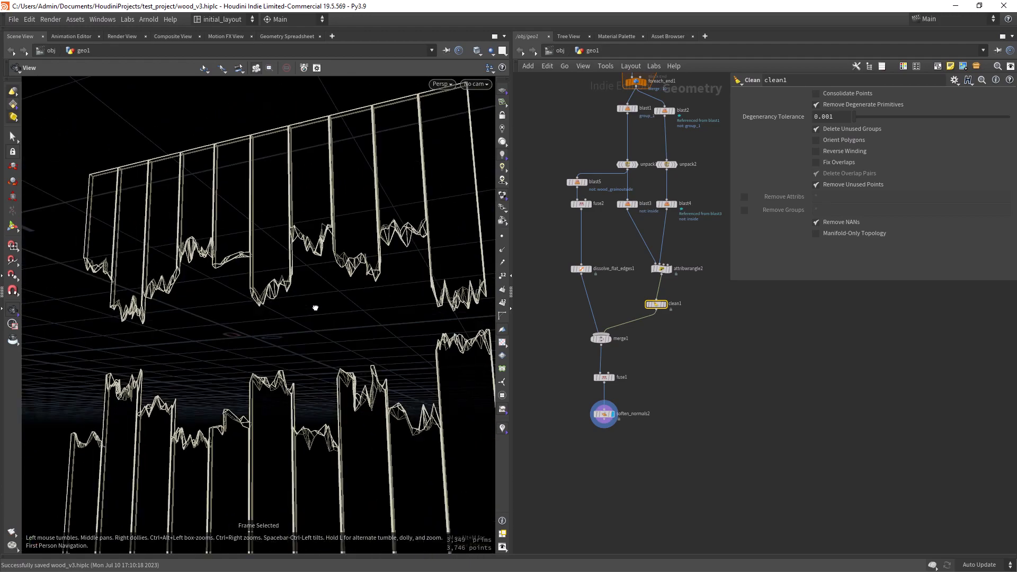
drag(315, 307, 330, 329)
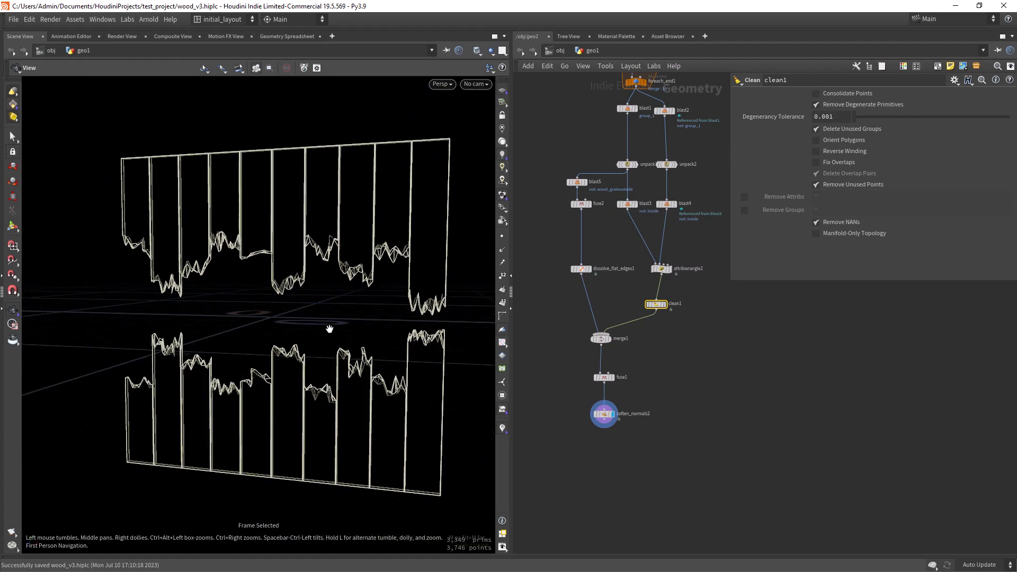
drag(330, 329, 320, 304)
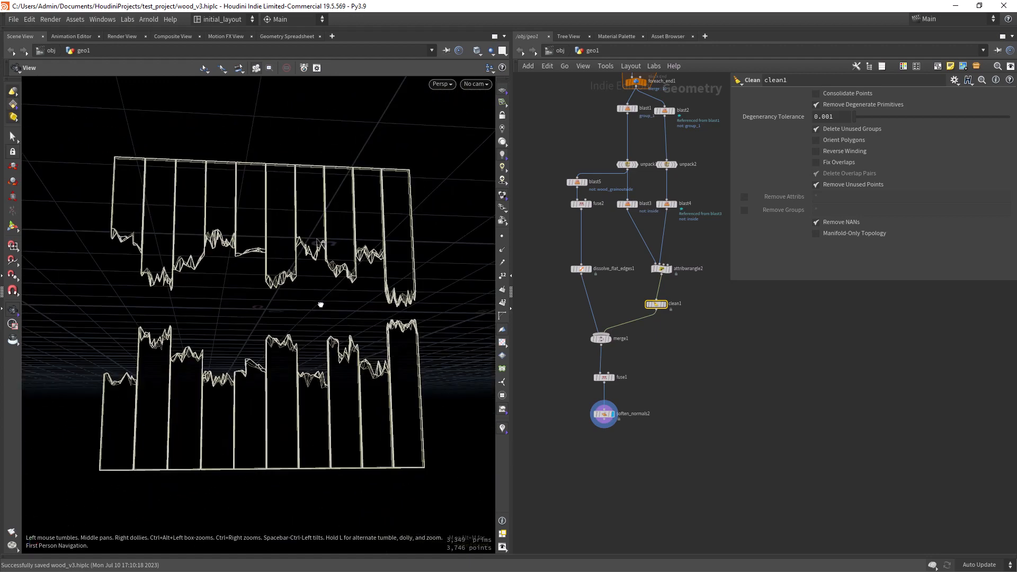